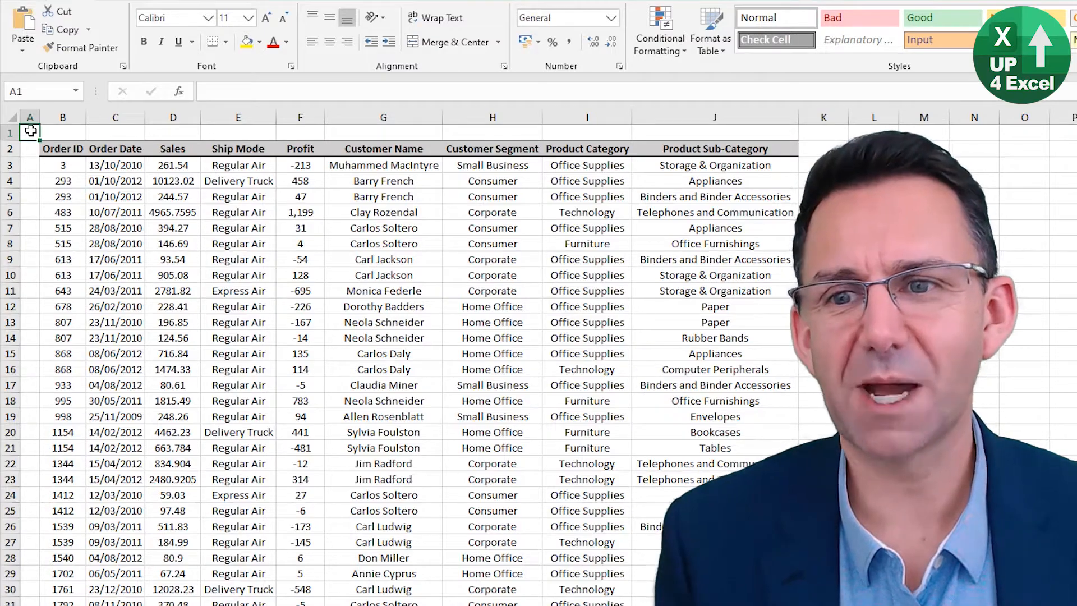
Step: Select the whole Sales column by its column D header
{"action": "left_click", "coordinate": [173, 117]}
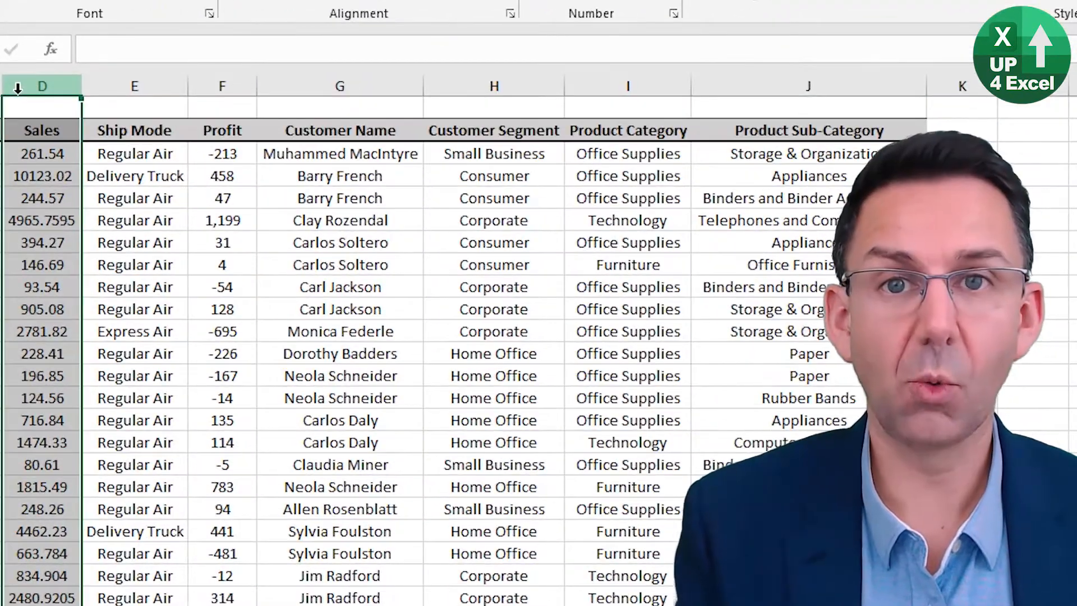
Step: Open Format Cells with Ctrl+1, browse the tabs, and return to the Number tab
{"action": "key", "text": "ctrl+1"}
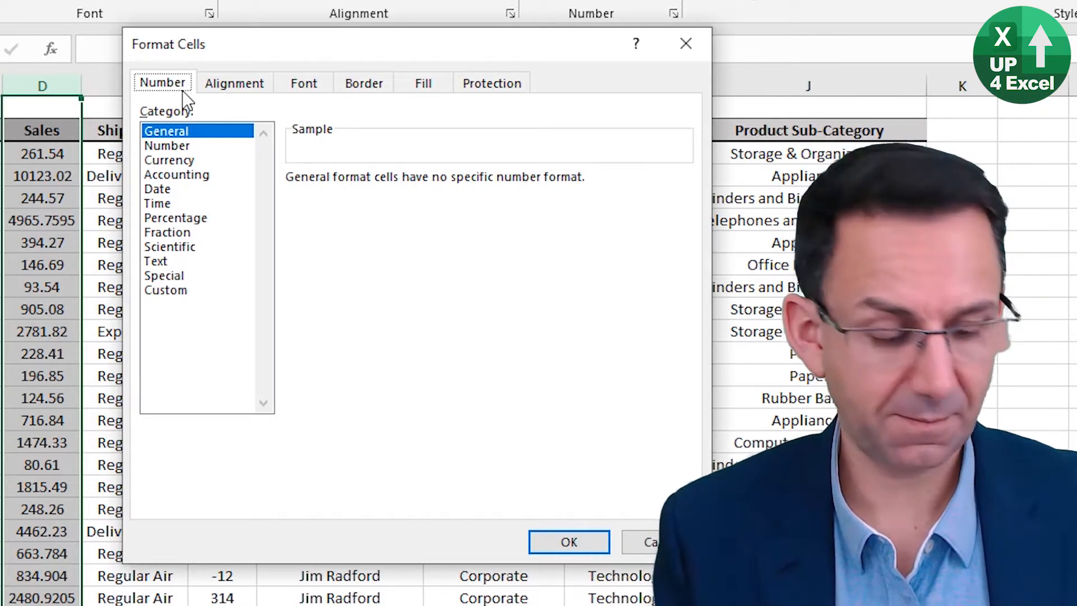
{"action": "left_click", "coordinate": [234, 83]}
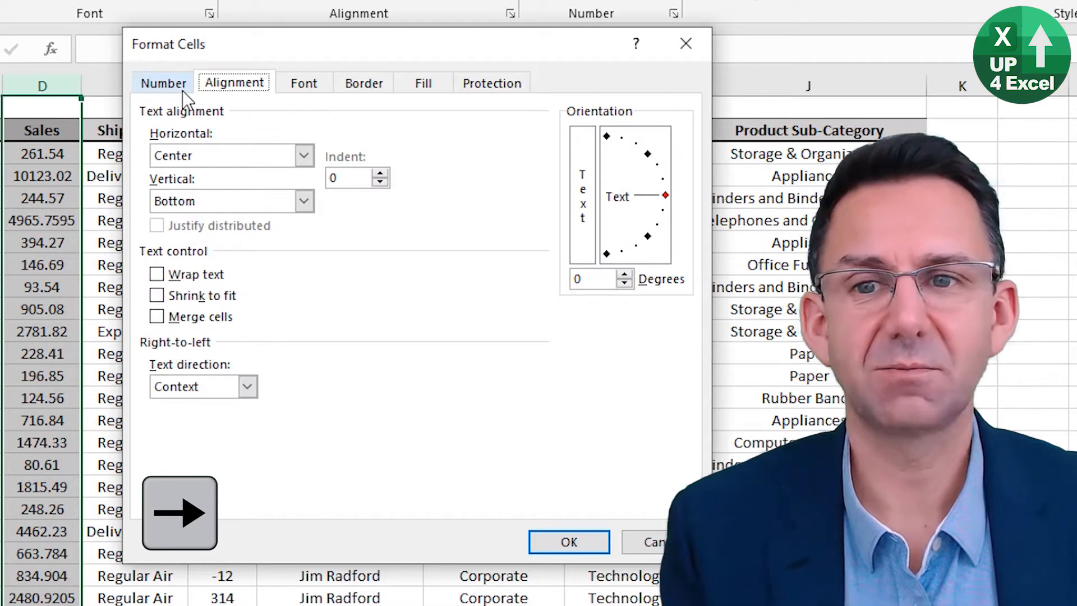
{"action": "left_click", "coordinate": [363, 83]}
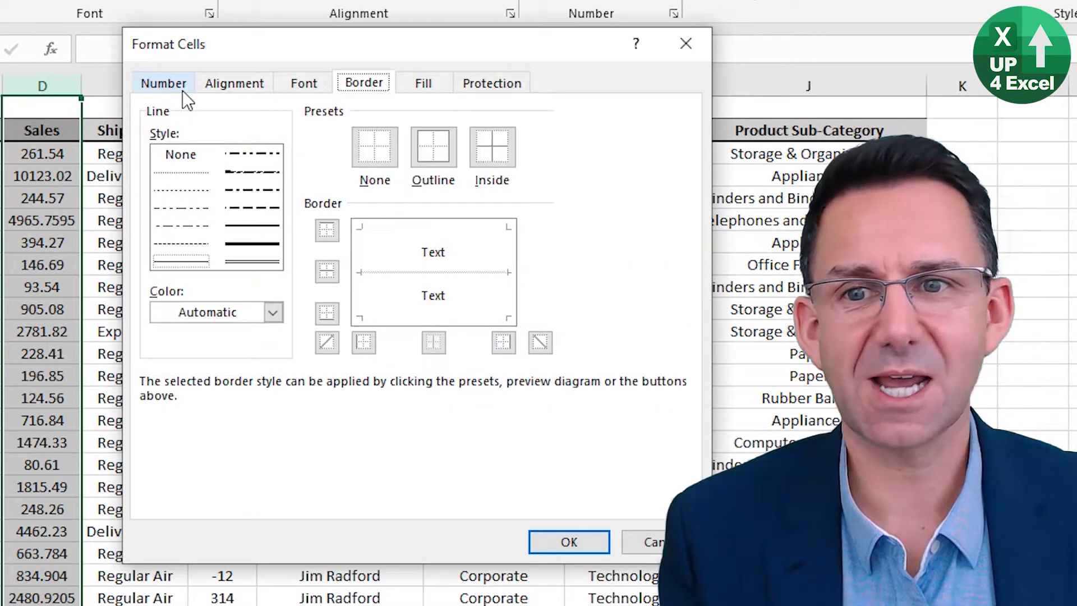
{"action": "left_click", "coordinate": [163, 82]}
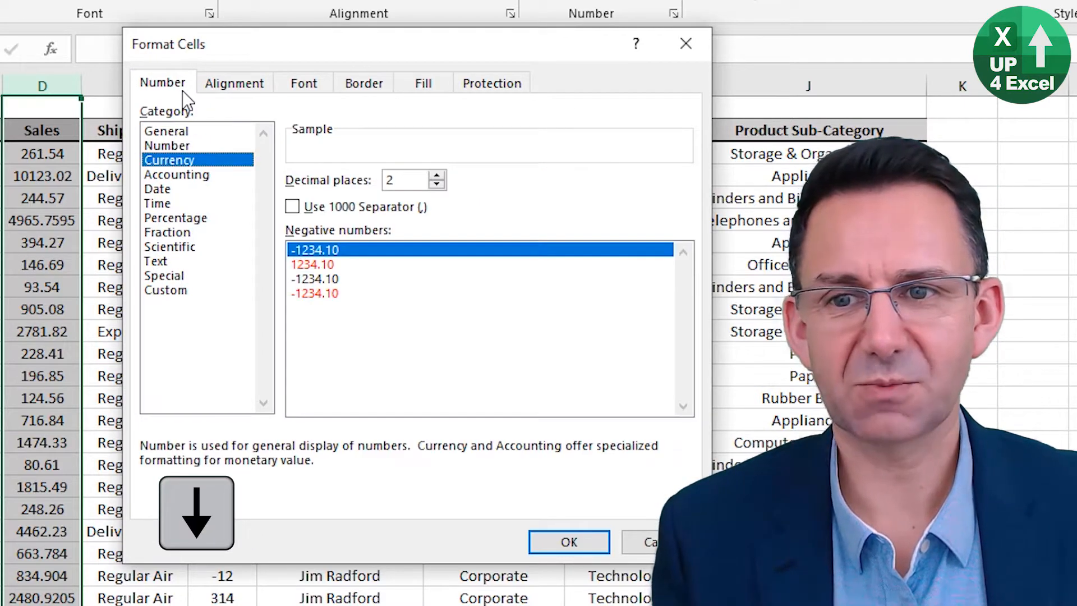
Step: Apply the Number format with 0 decimal places and the 1000 separator to Sales
{"action": "left_click", "coordinate": [167, 145]}
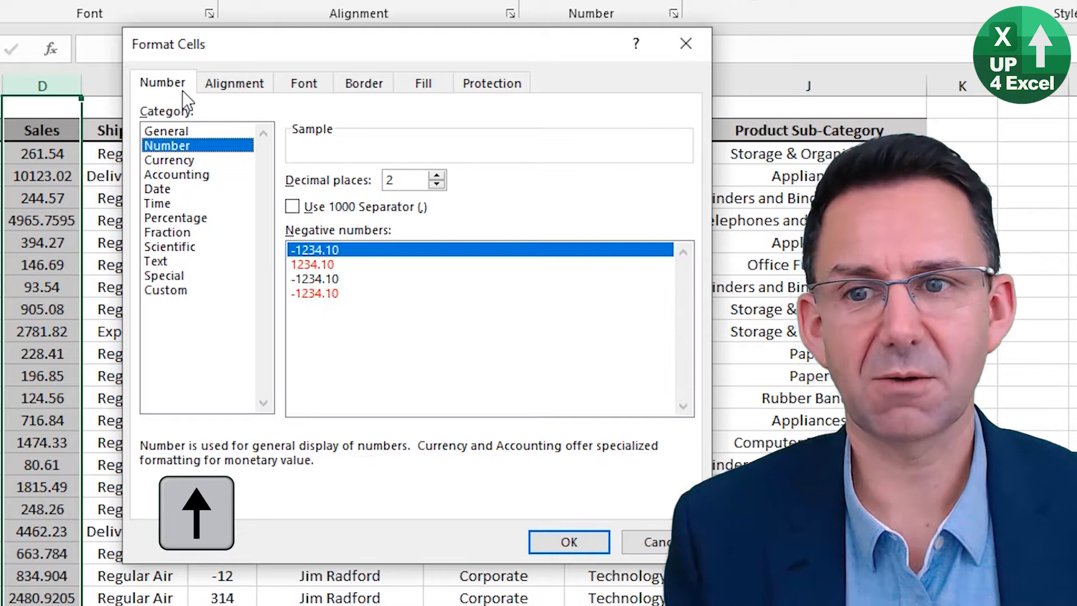
{"action": "key", "text": "Tab"}
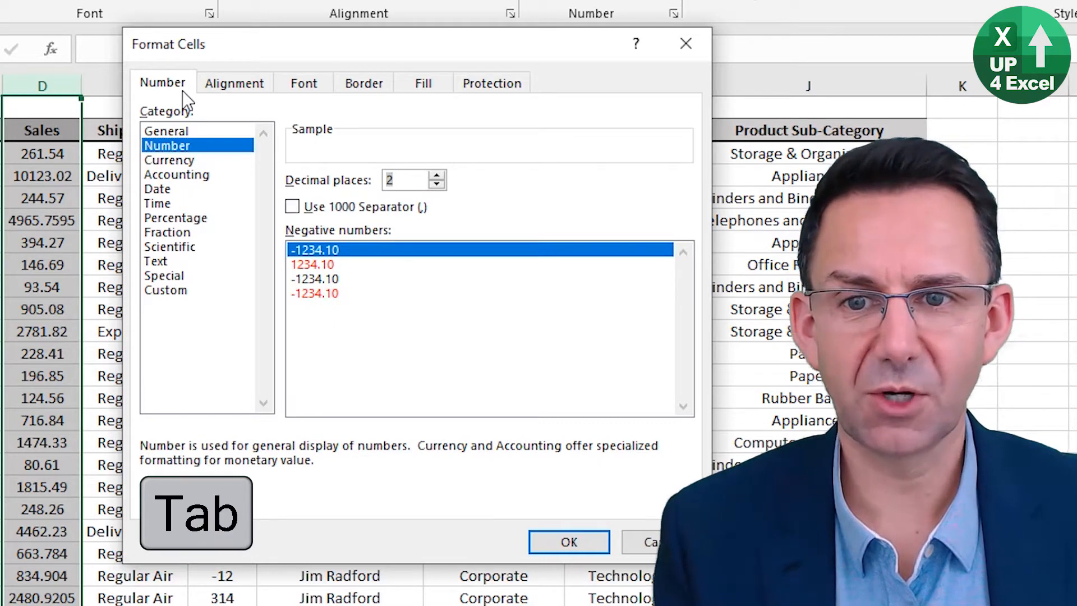
{"action": "left_click", "coordinate": [437, 184]}
{"action": "type", "text": "0"}
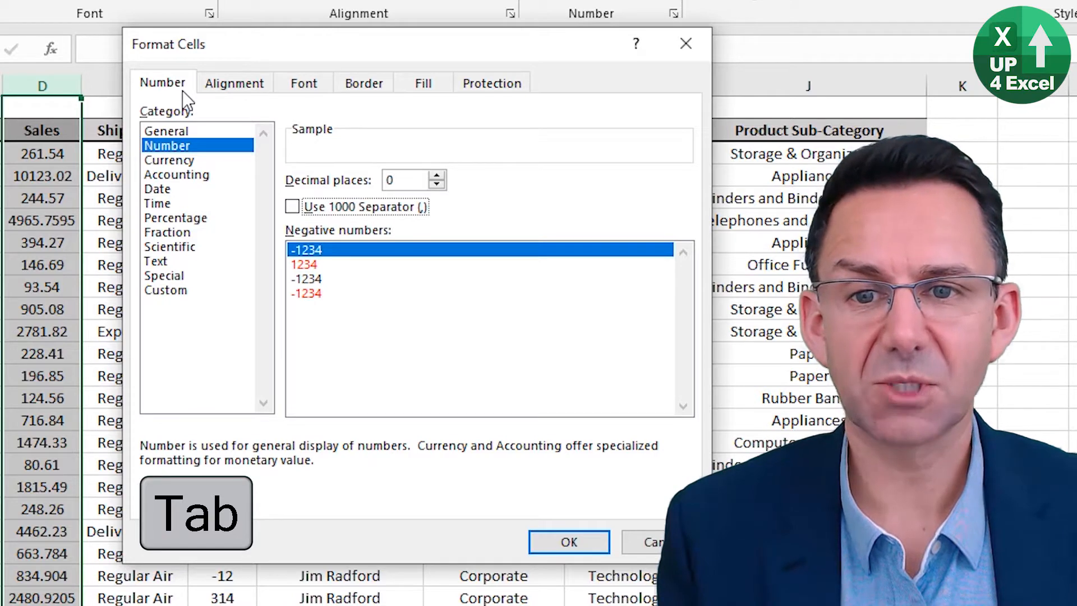
{"action": "key", "text": "Tab"}
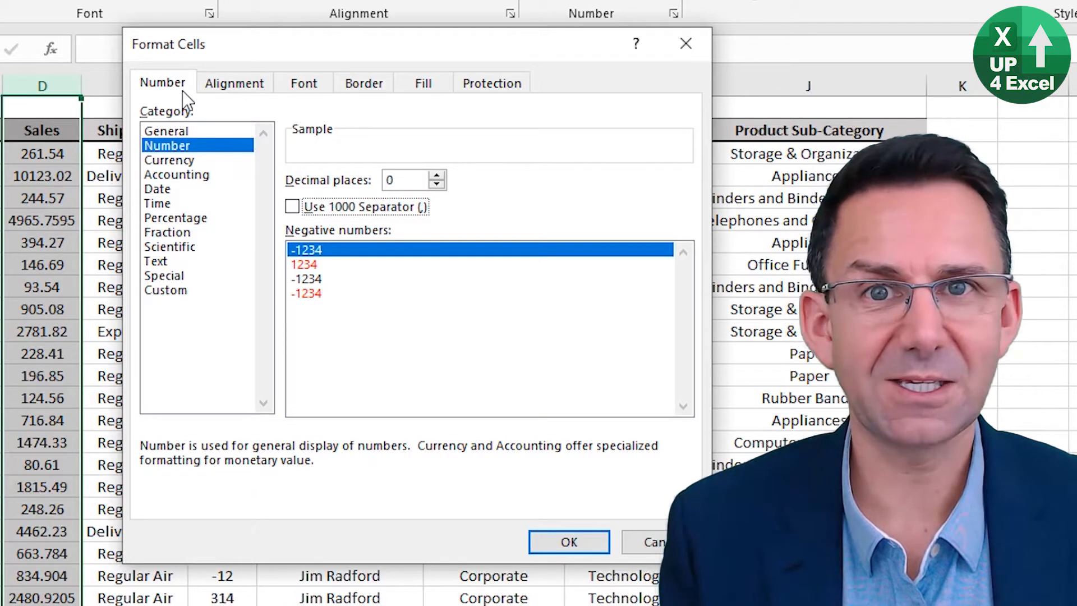
{"action": "left_click", "coordinate": [292, 206]}
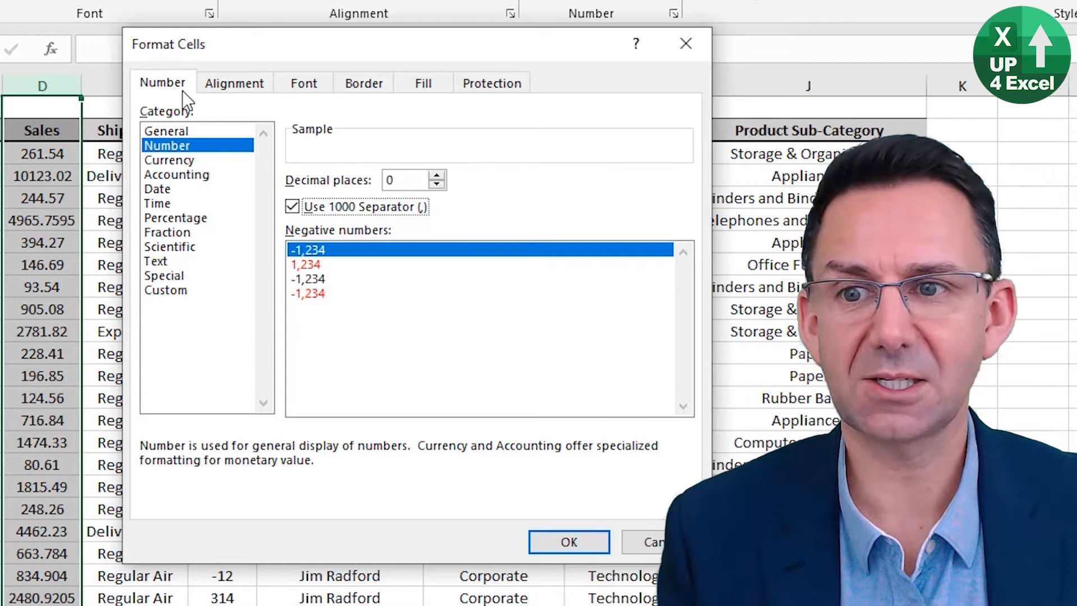
{"action": "left_click", "coordinate": [568, 541]}
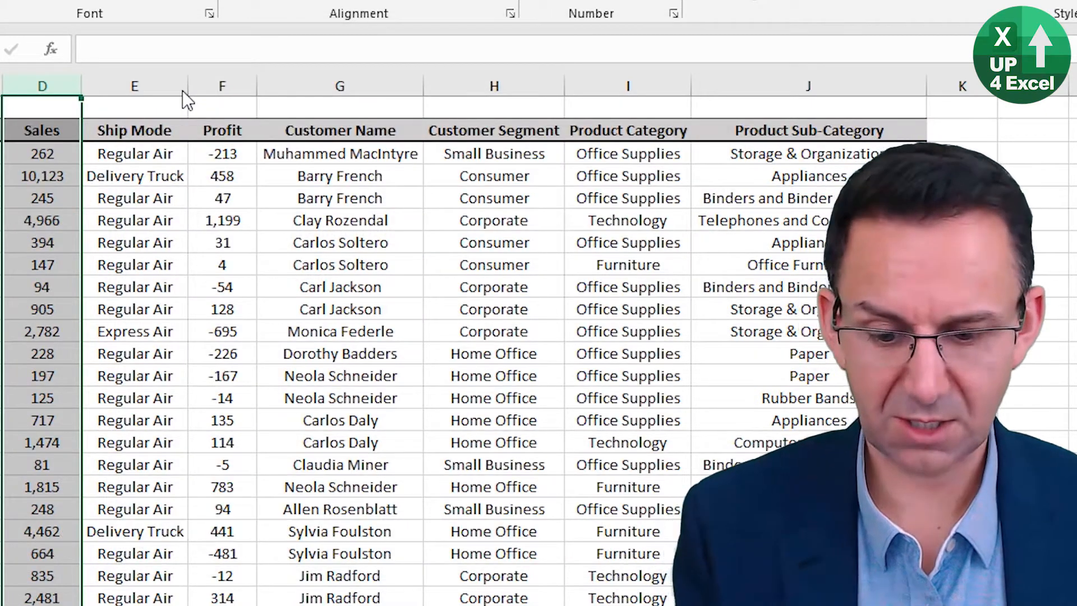
Step: Reopen Format Cells and go to the Font tab's font name list
{"action": "key", "text": "Ctrl+1"}
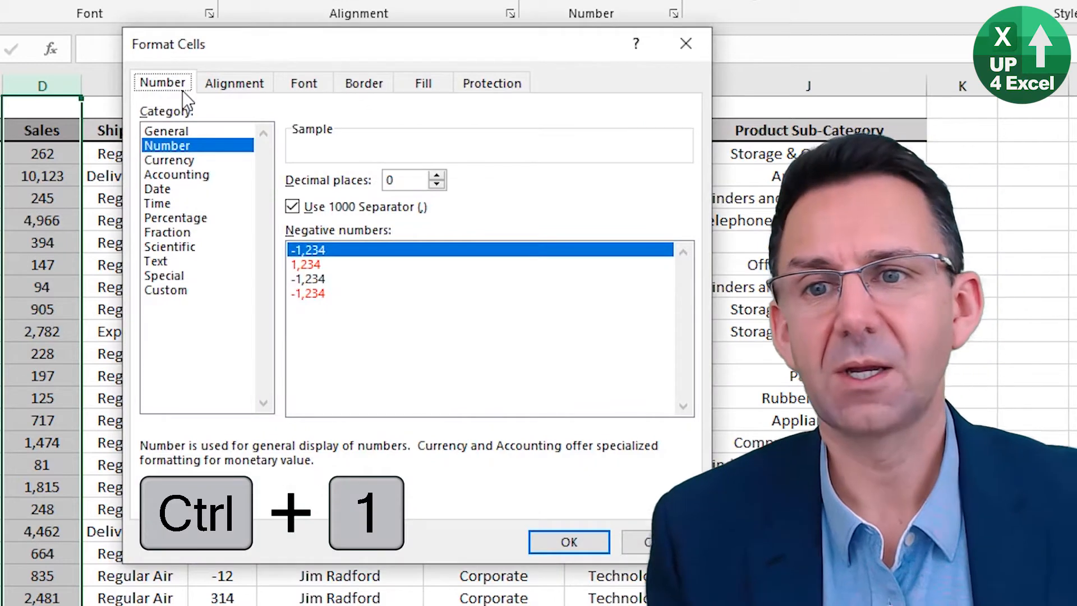
{"action": "left_click", "coordinate": [234, 83]}
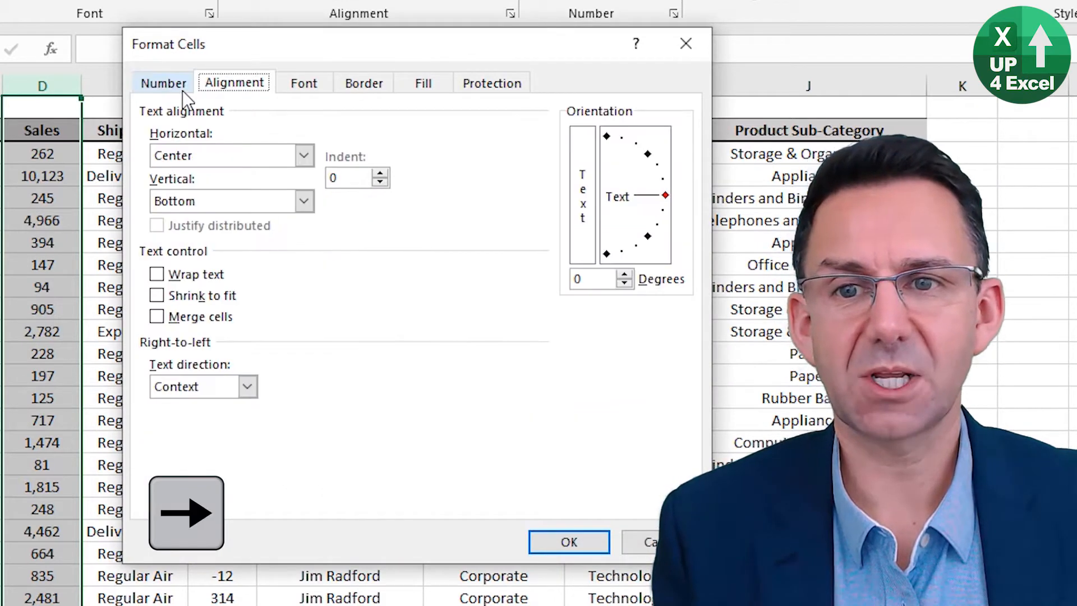
{"action": "left_click", "coordinate": [303, 83]}
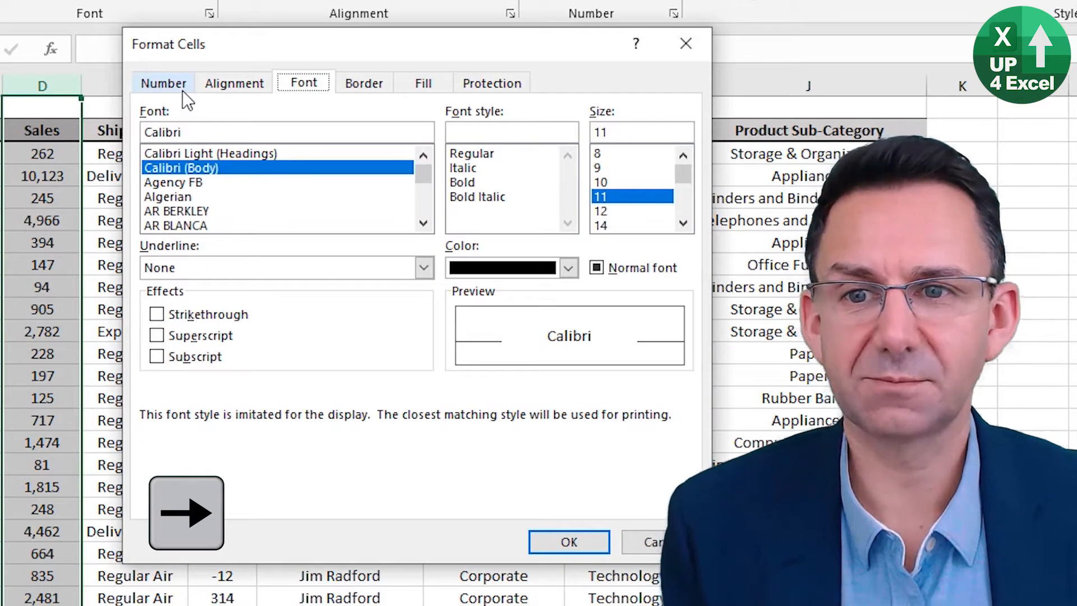
{"action": "key", "text": "Tab"}
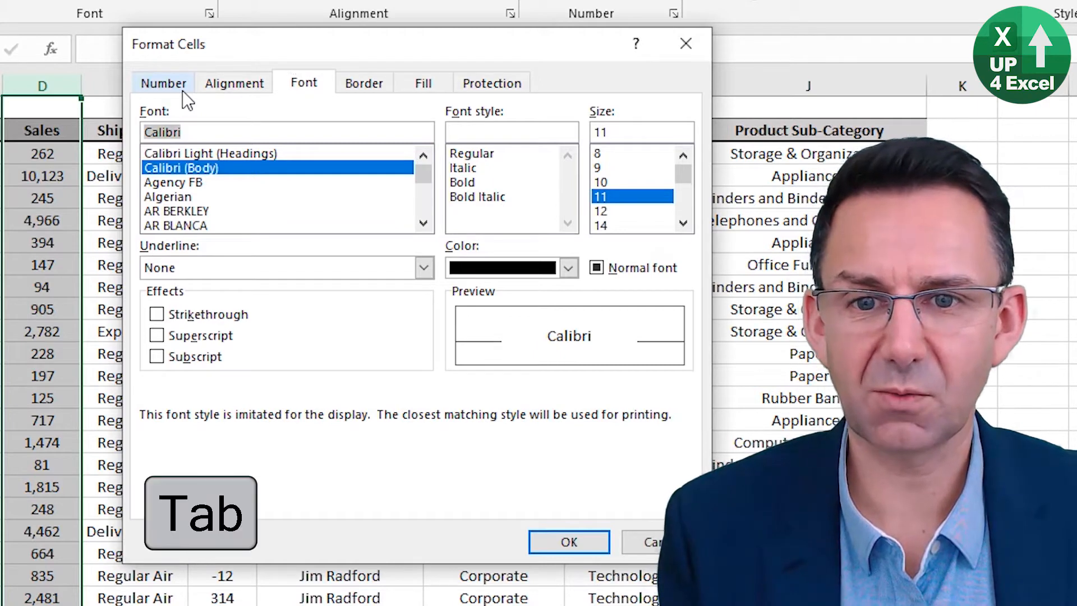
Step: Choose the Agency FB font and a green font colour
{"action": "left_click", "coordinate": [173, 182]}
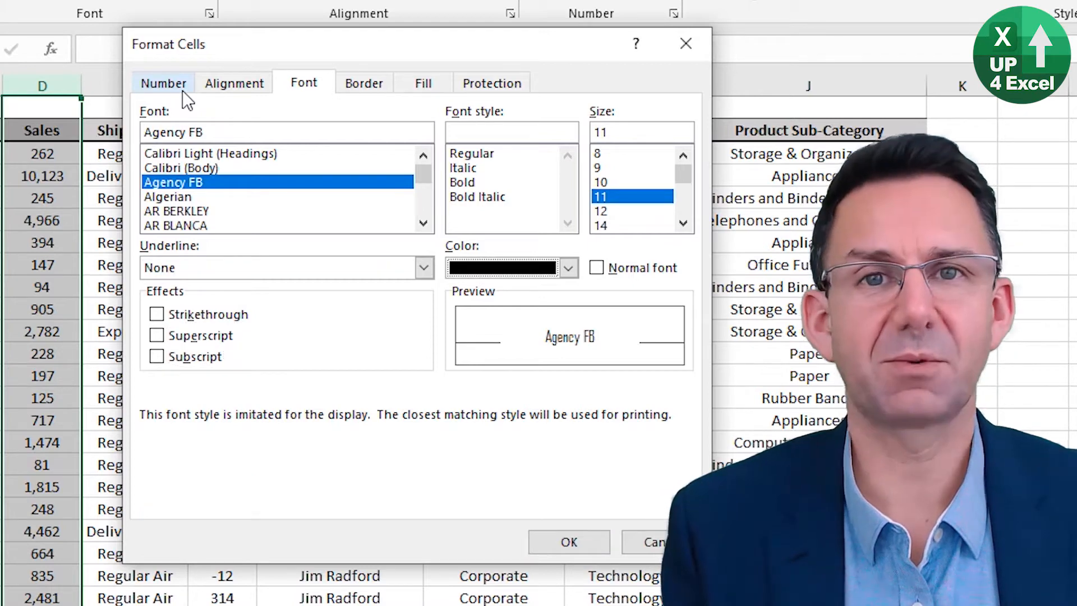
{"action": "left_click", "coordinate": [567, 267]}
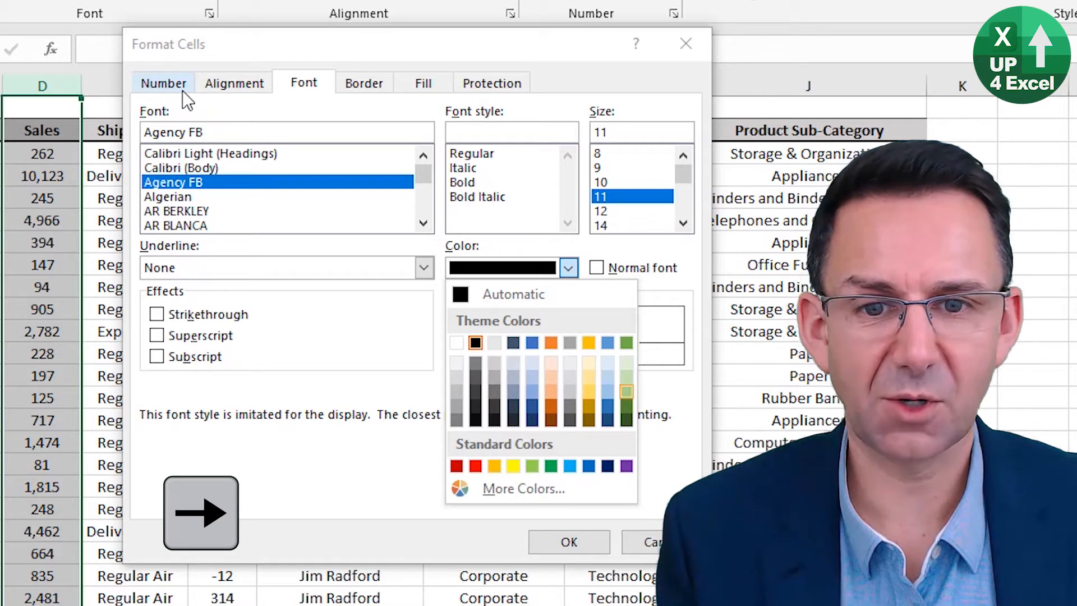
{"action": "left_click", "coordinate": [588, 465]}
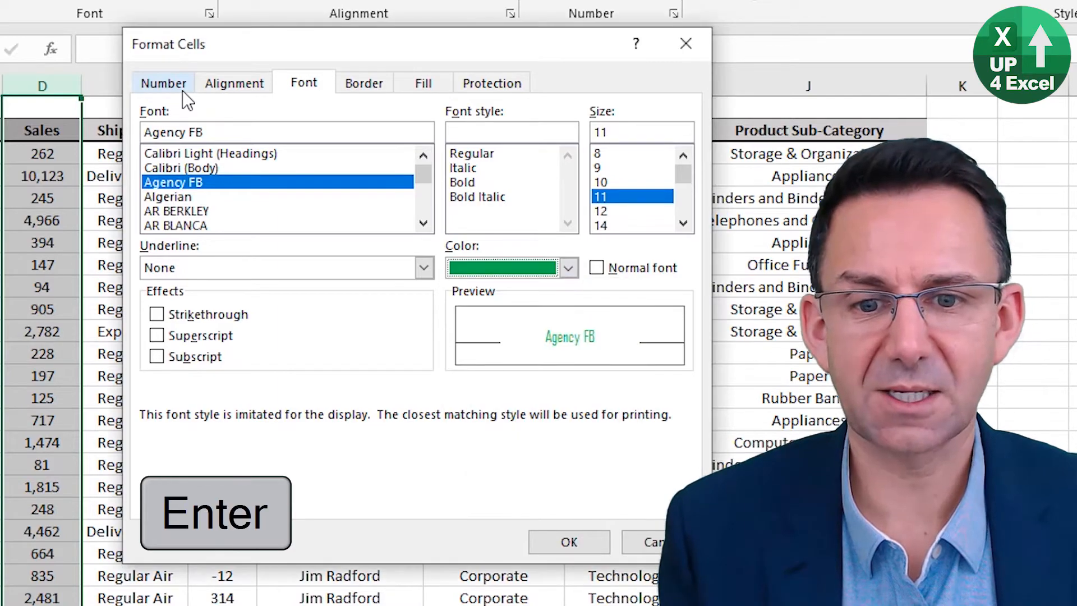
{"action": "key", "text": "Tab"}
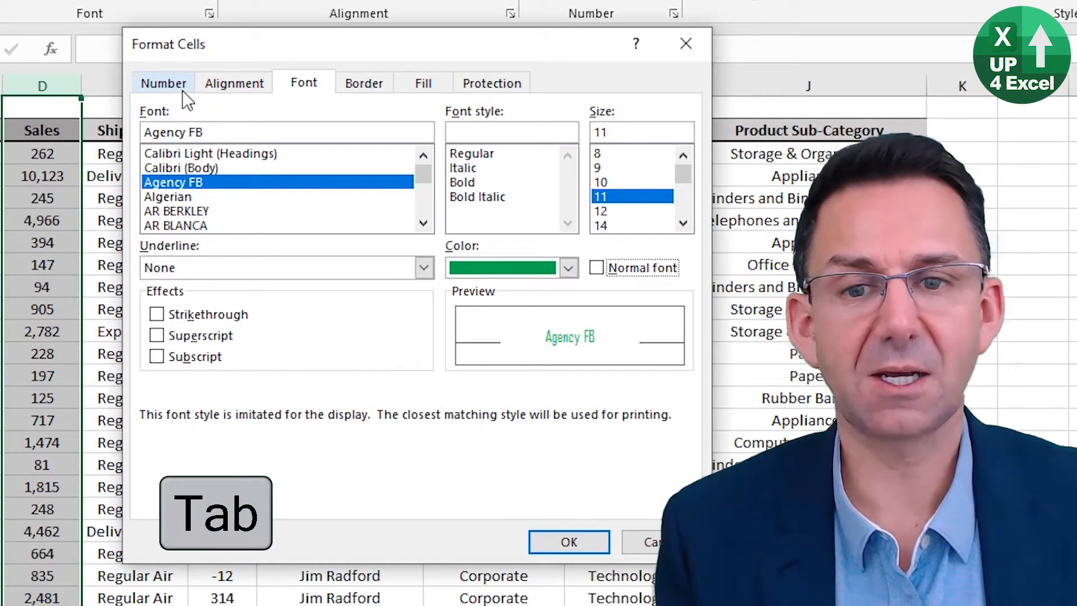